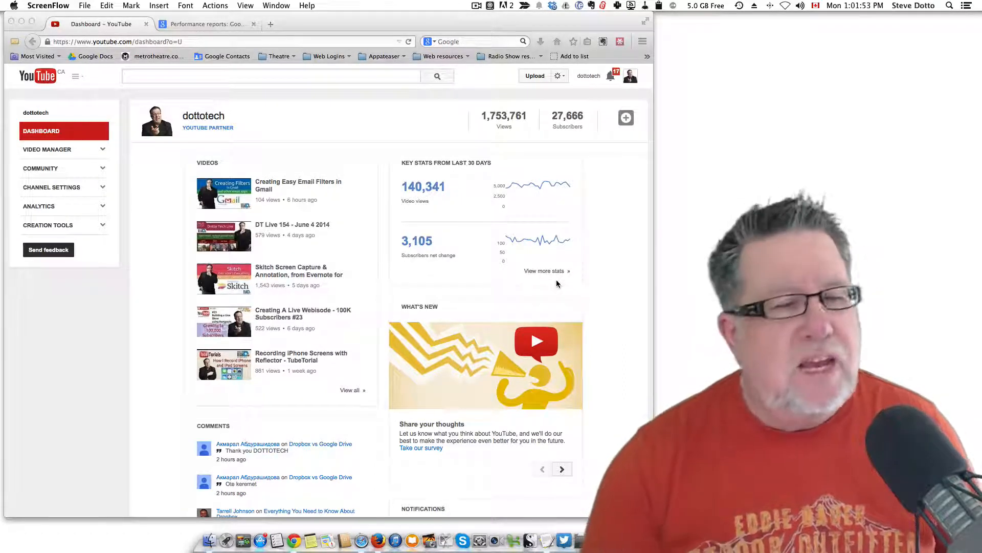
pyautogui.moveTo(502, 319)
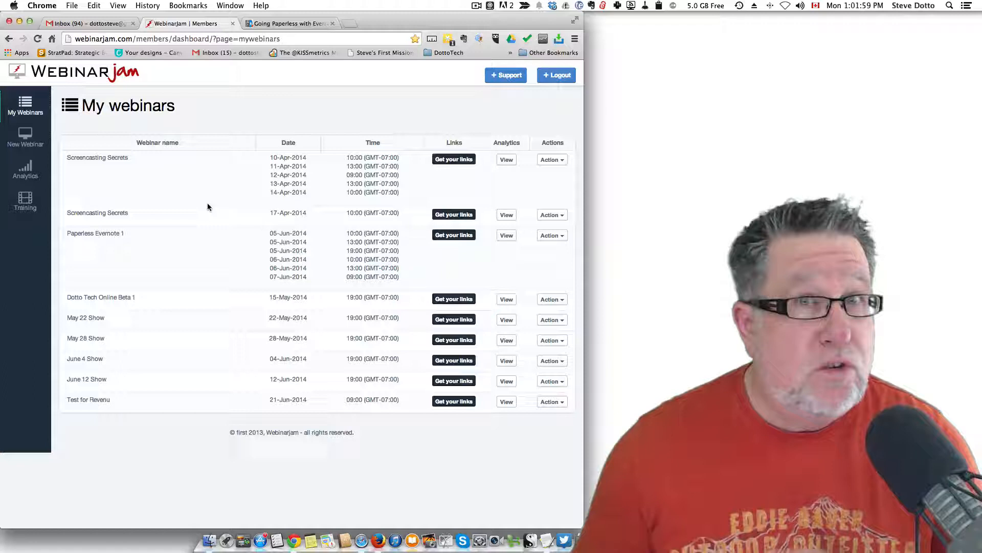
pyautogui.moveTo(63, 272)
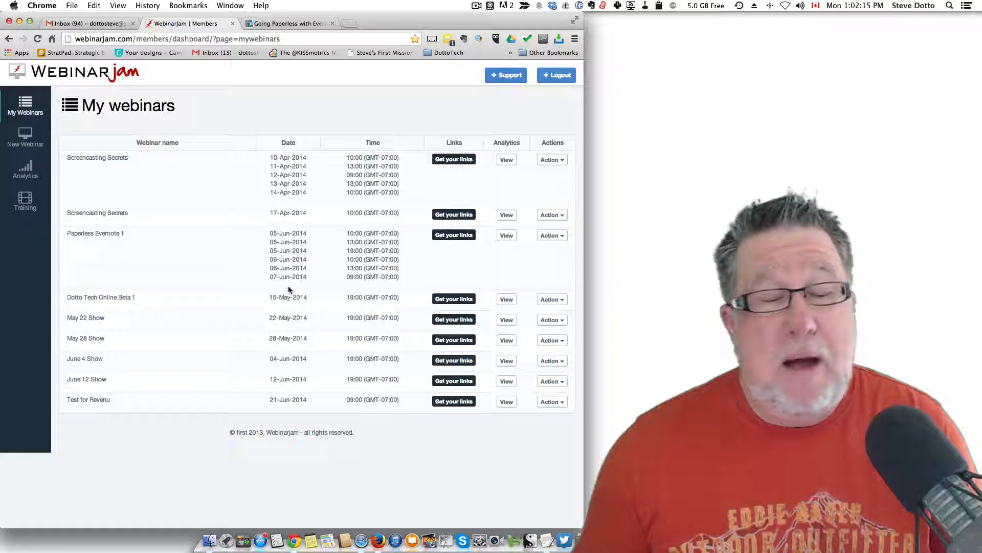
pyautogui.moveTo(336, 236)
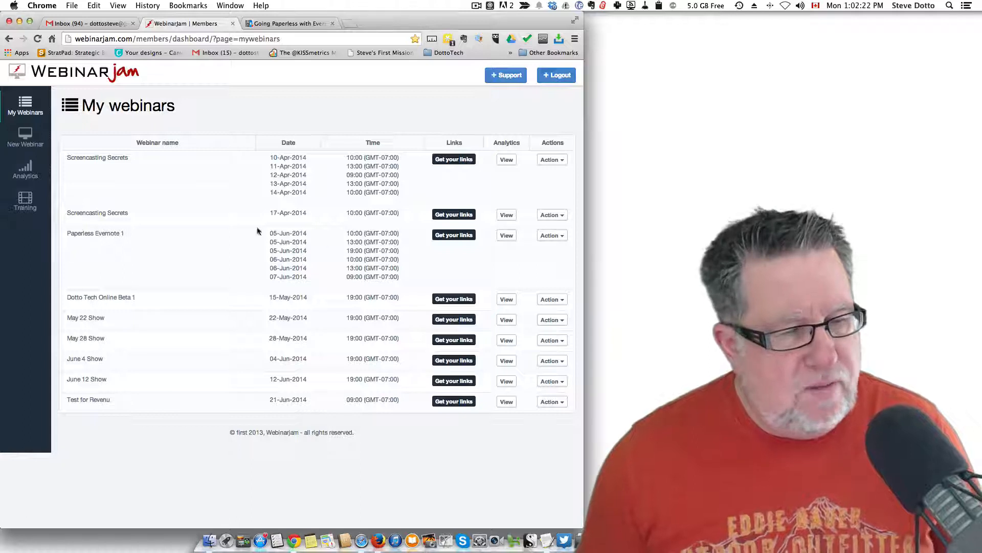
pyautogui.moveTo(325, 293)
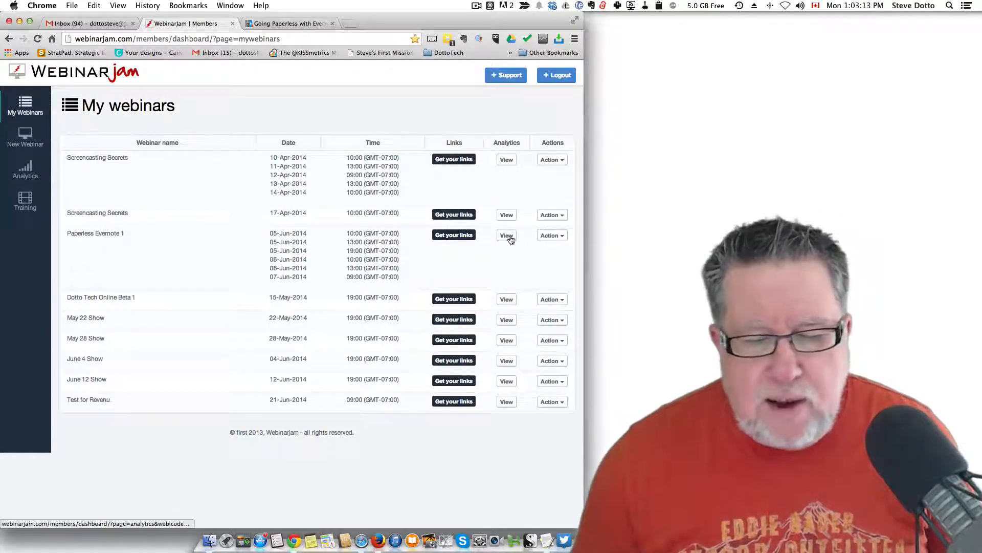
# Step: View the analytics for the Paperless Evernote 1 webinar
pyautogui.click(505, 236)
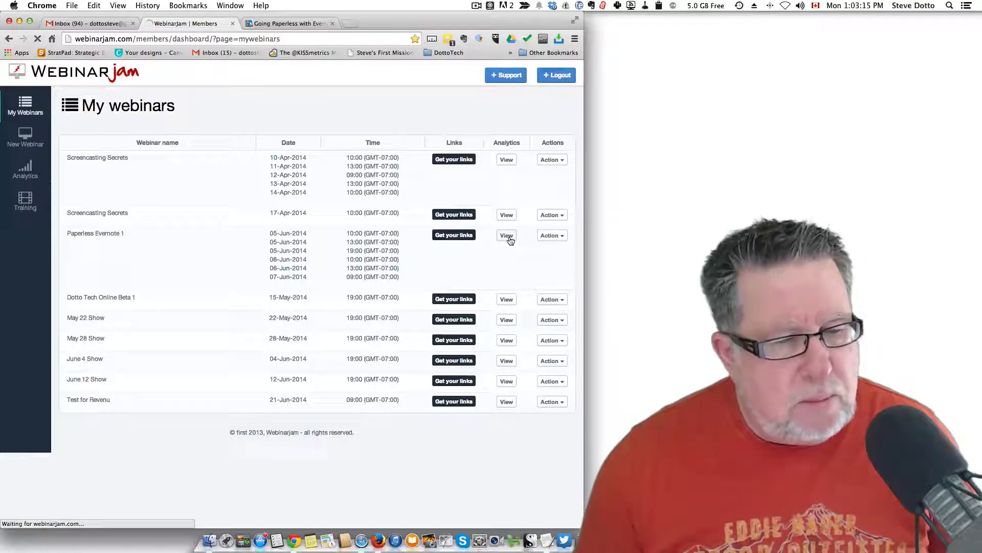
pyautogui.click(506, 235)
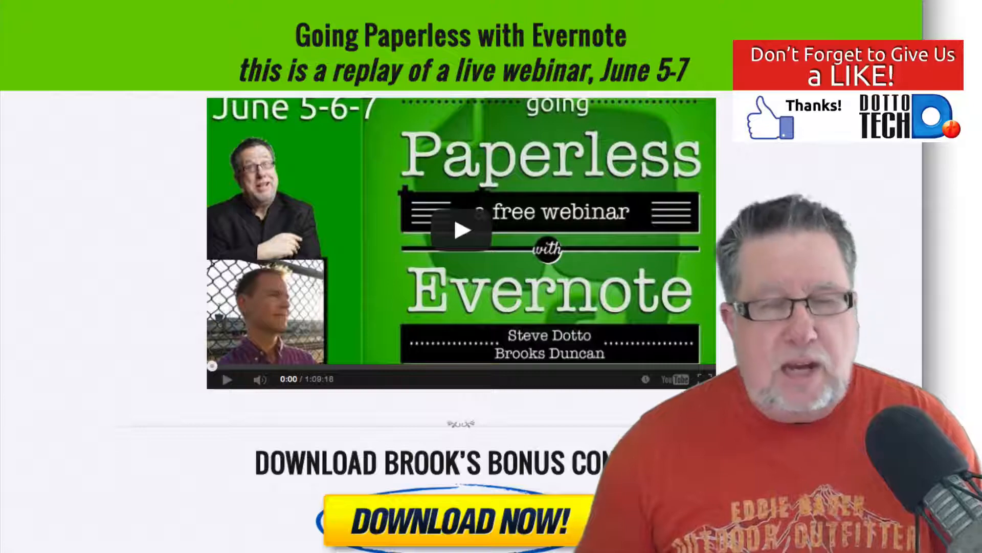
# Step: Scroll the replay page down to the Download Now and Sign Up sections and back
pyautogui.scroll(-3)
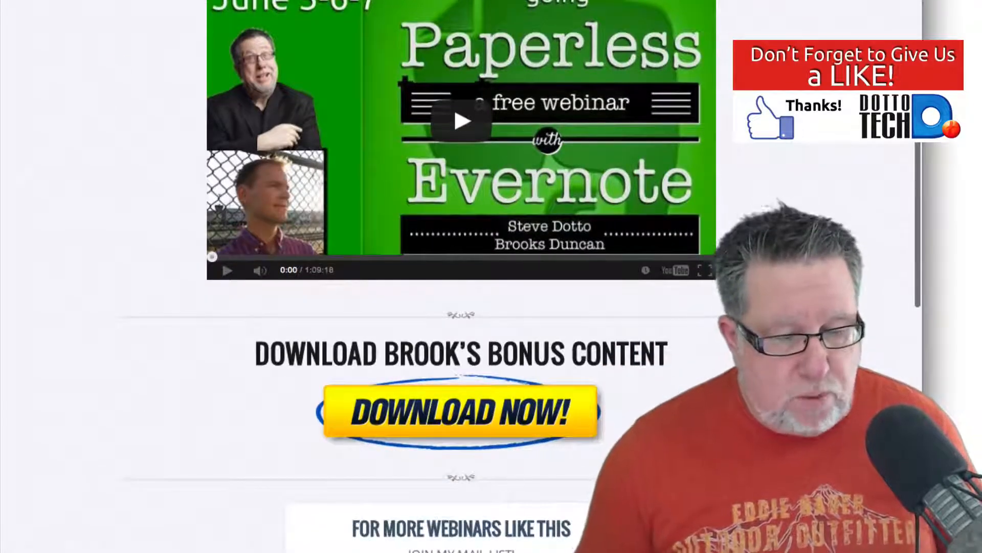
pyautogui.scroll(-3)
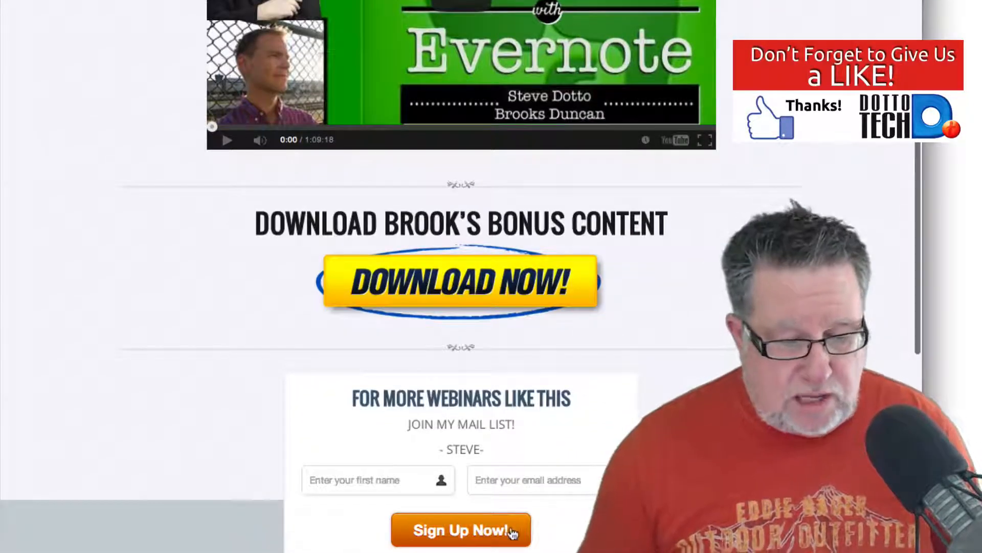
pyautogui.scroll(3)
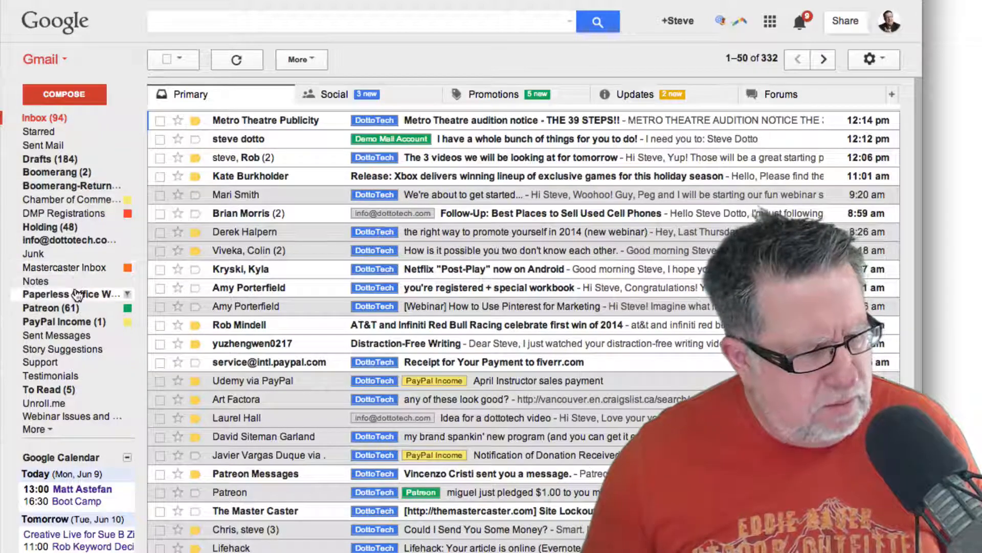
# Step: Open survey feedback #198 from the Paperless Office Webinar results label
pyautogui.click(67, 293)
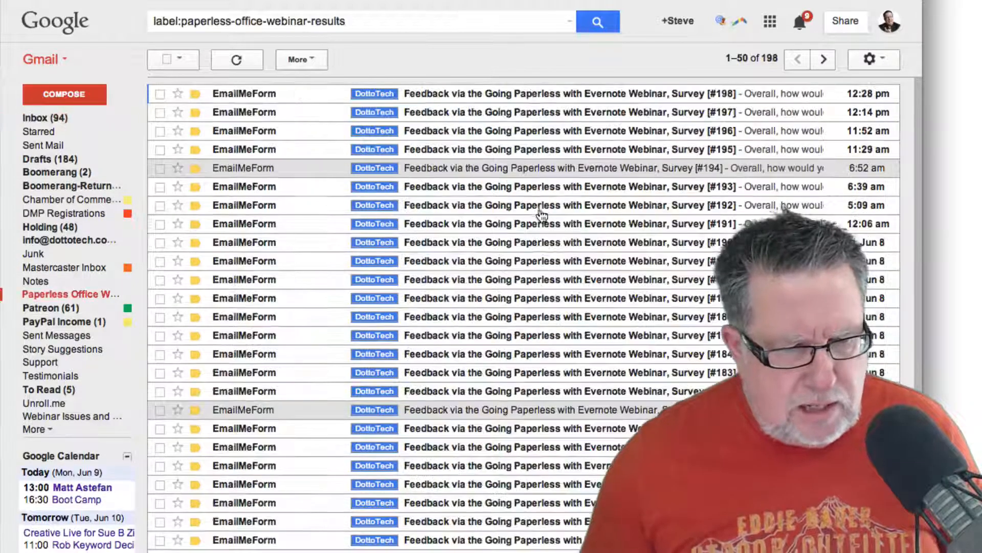
pyautogui.click(558, 93)
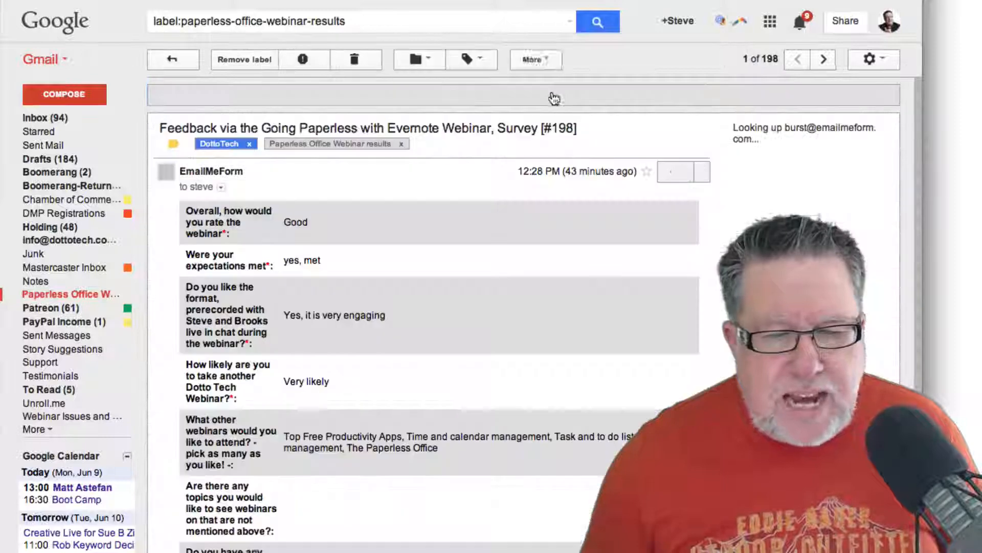